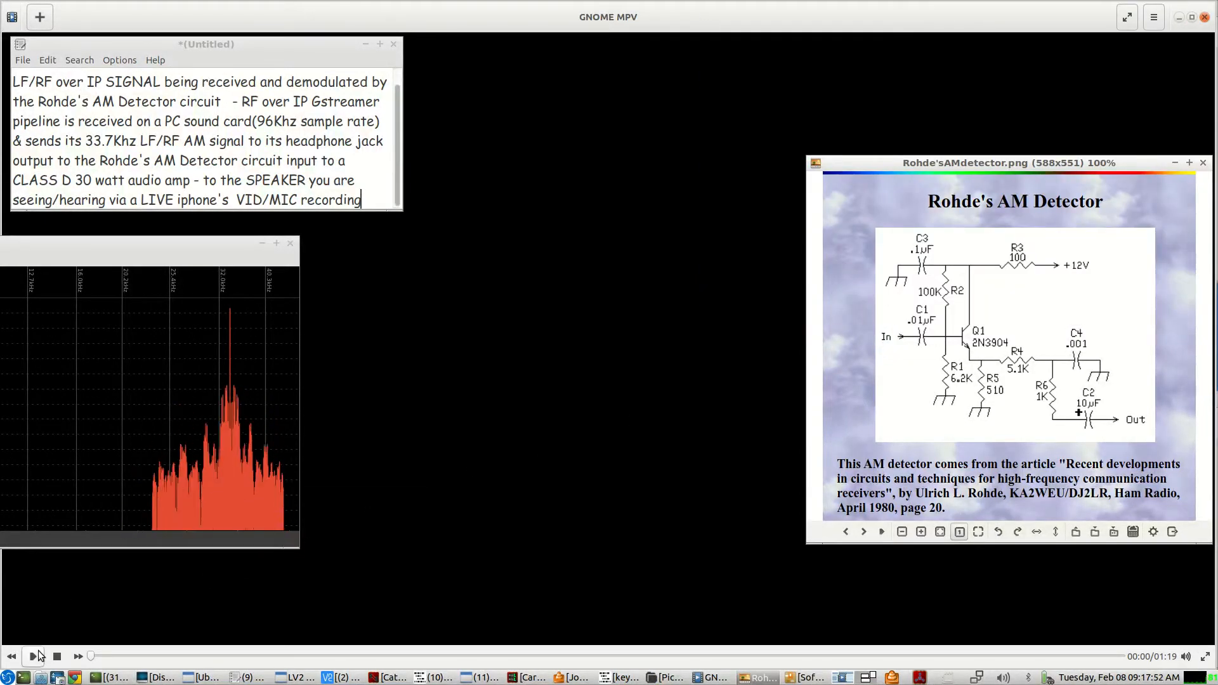
Step: Start playback of IMG_0155.MOV, the AM detector circuit video, in GNOME MPV
click(35, 655)
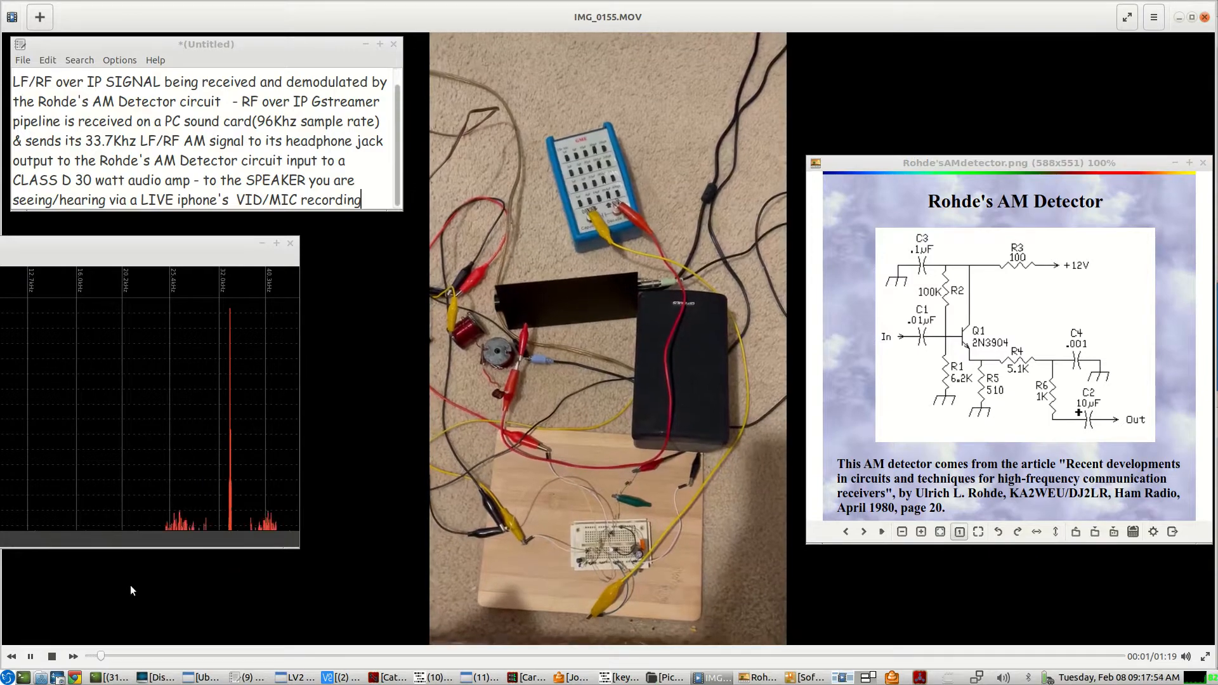